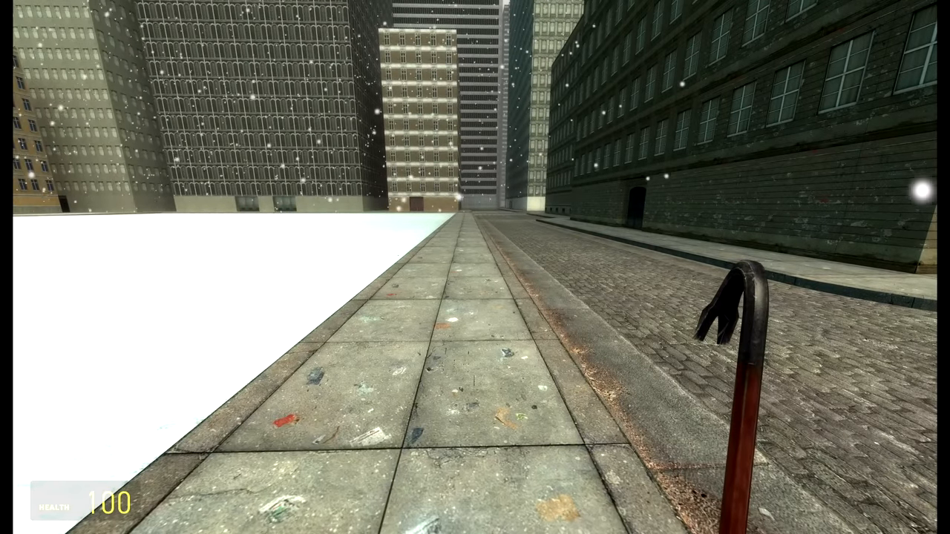
Swap the crowbar for a lit red flare while walking the snowy street.
key(q)
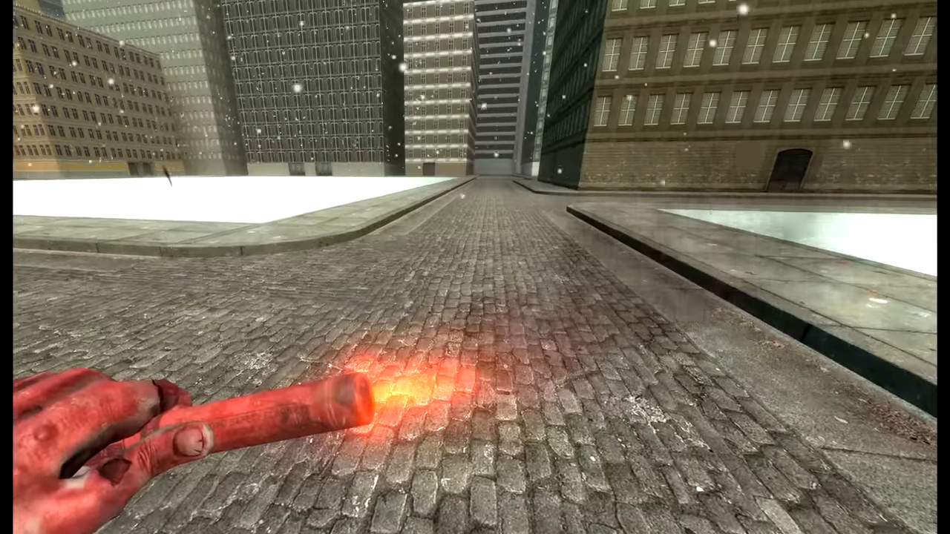
Browse the MW Infil Music Kits settings and its song list.
click(190, 325)
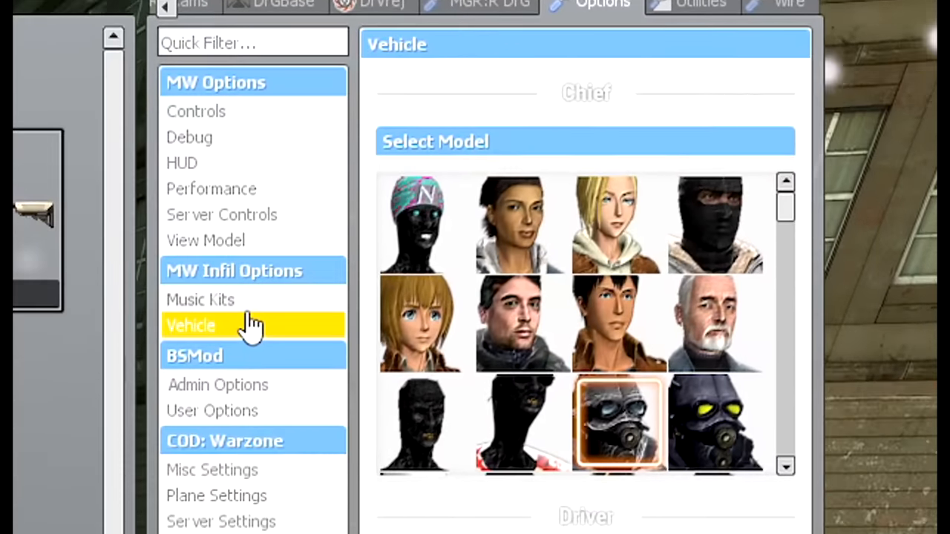
click(200, 300)
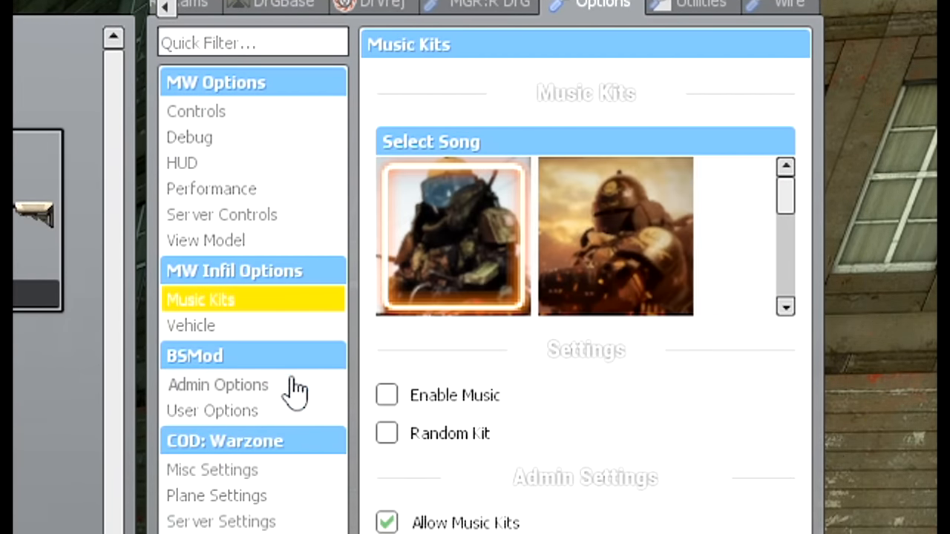
mouse_move(641, 220)
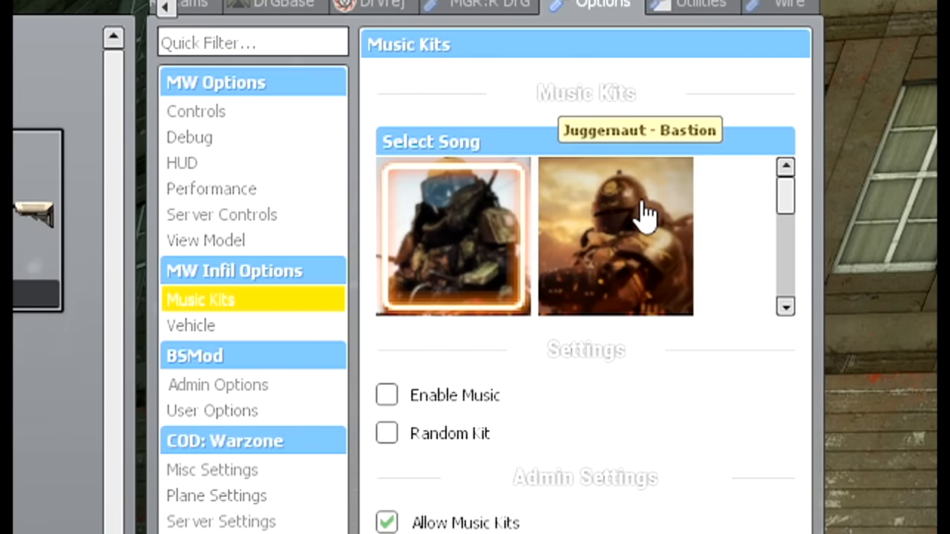
click(615, 236)
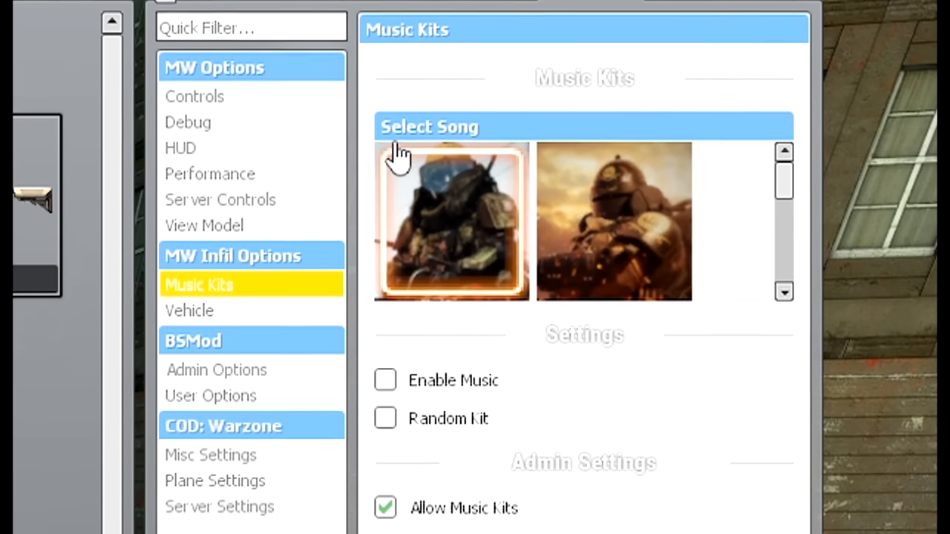
Review the MW Infil Vehicle settings: chief, driver, buddy models, squad and respawn options.
click(188, 310)
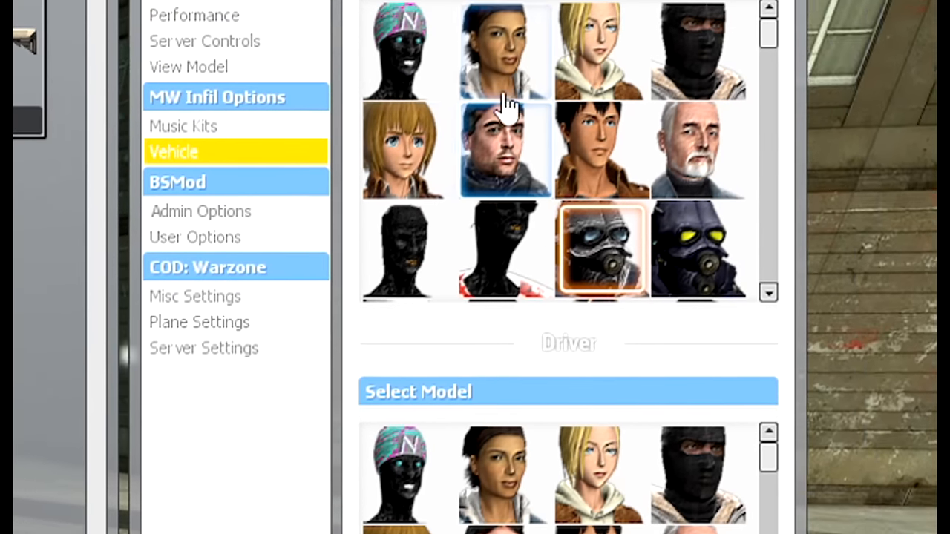
scroll(down, 3)
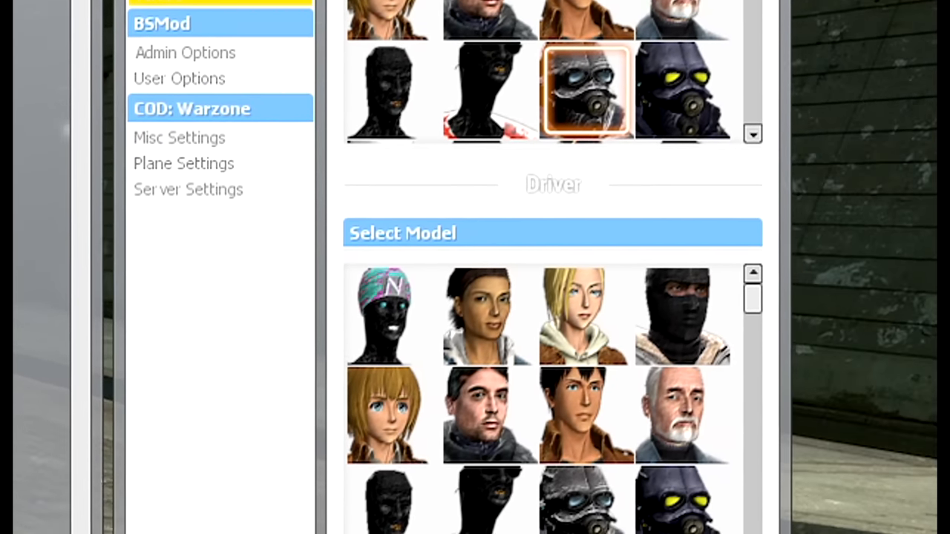
scroll(down, 3)
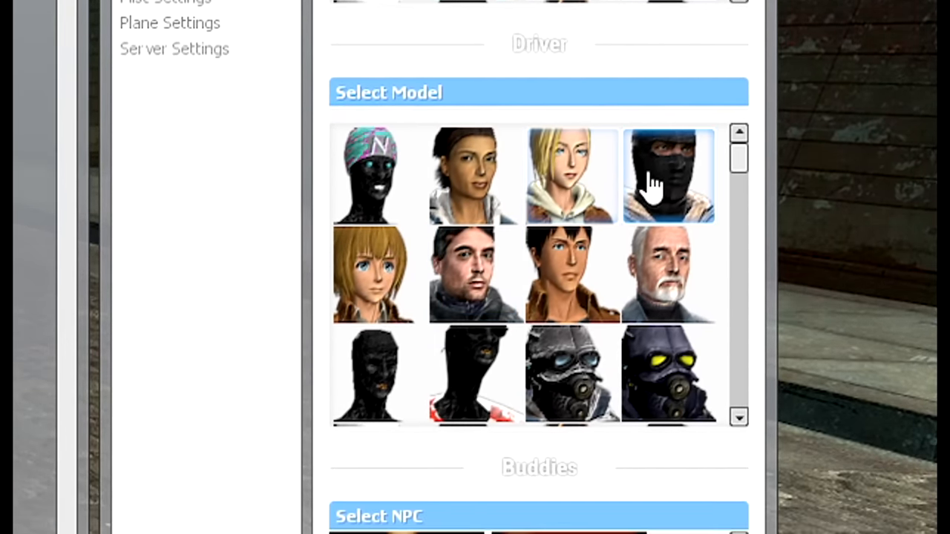
scroll(down, 3)
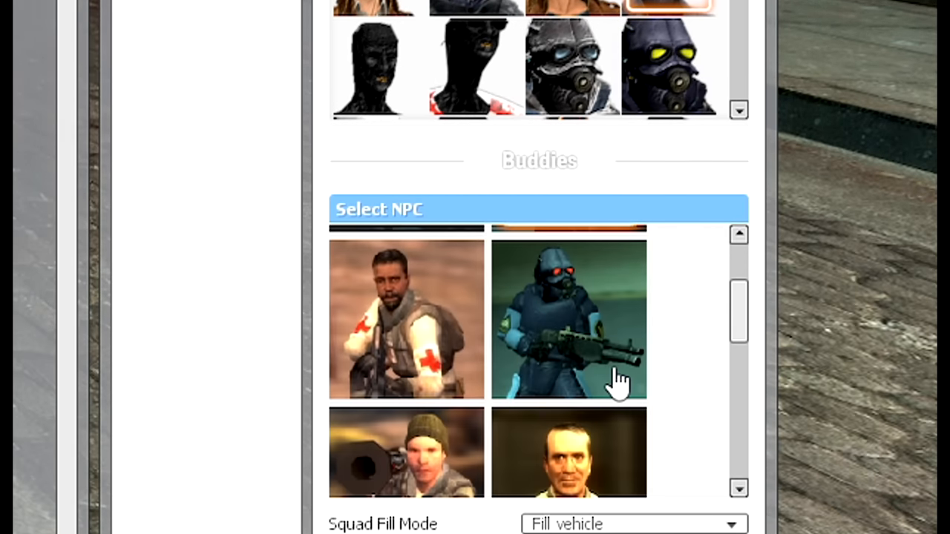
scroll(down, 3)
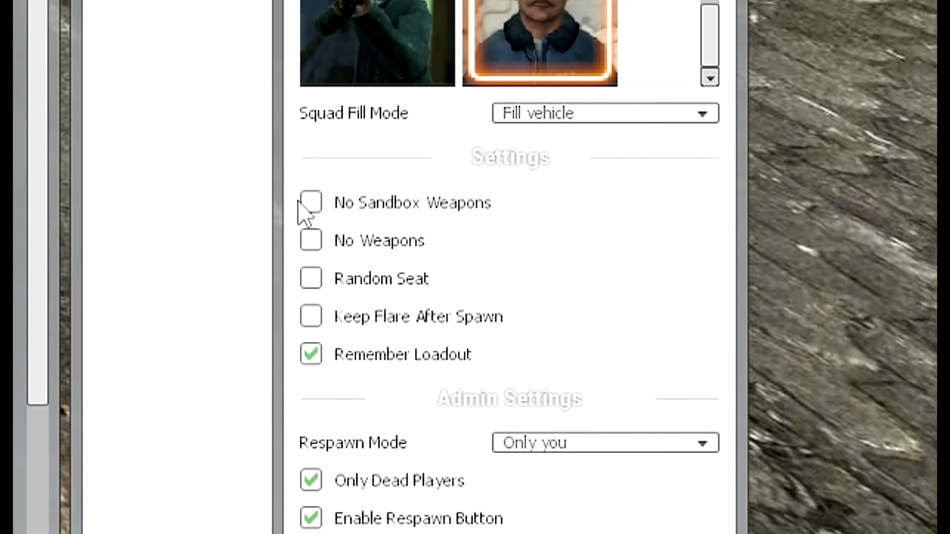
mouse_move(345, 297)
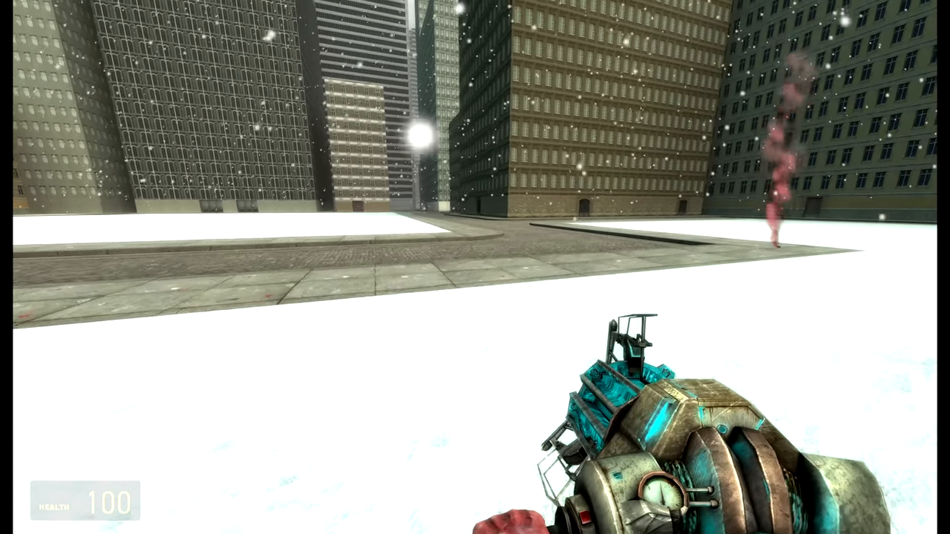
key(q)
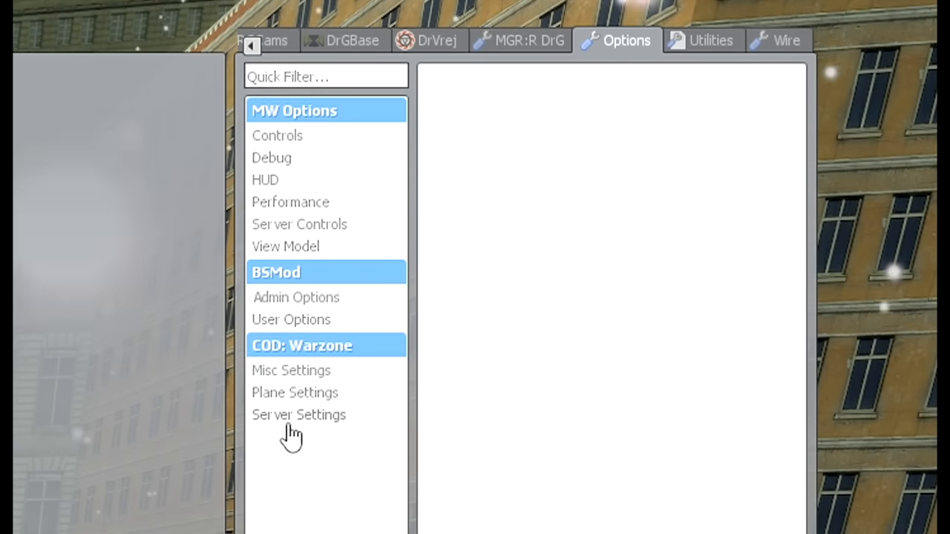
View the COD: Warzone miscellaneous settings, then pause the game to the main menu.
click(291, 370)
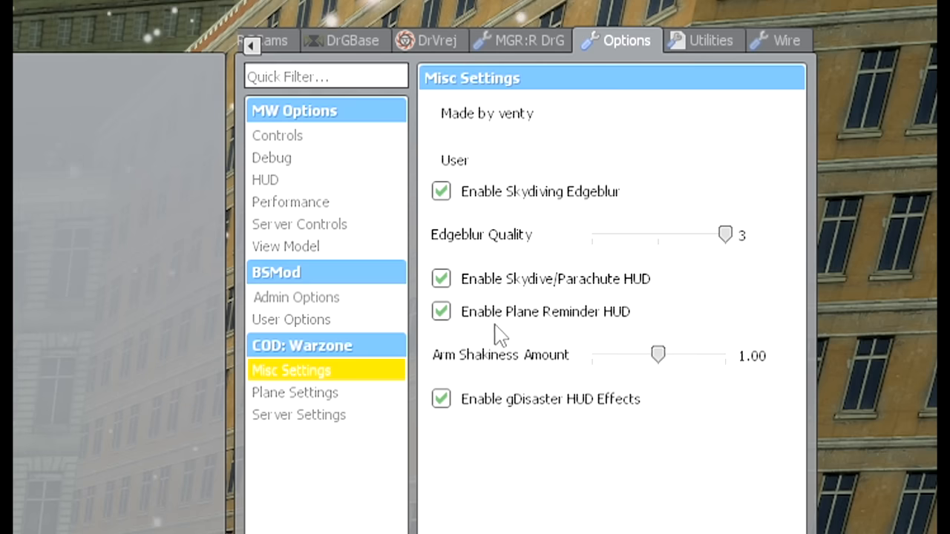
mouse_move(503, 331)
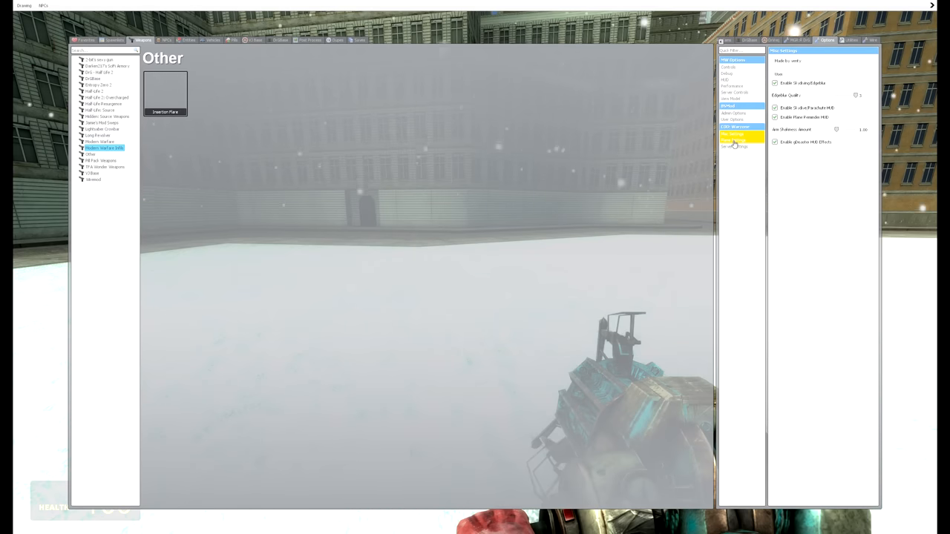
click(733, 140)
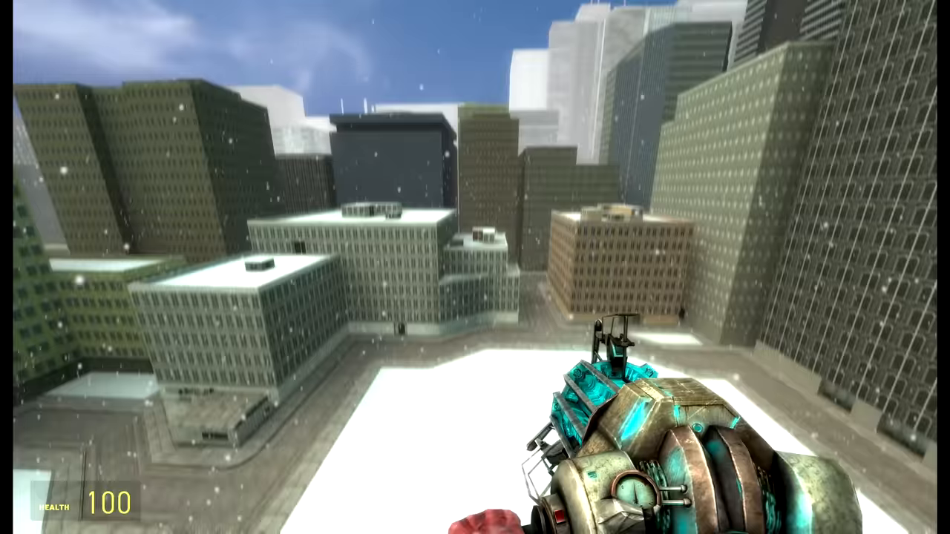
key(Escape)
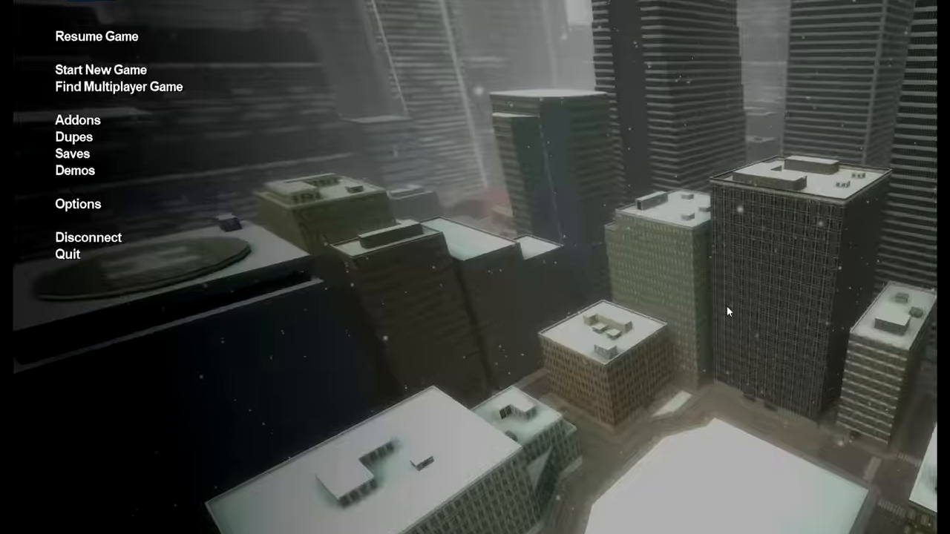
Resume the game from the pause menu.
click(78, 203)
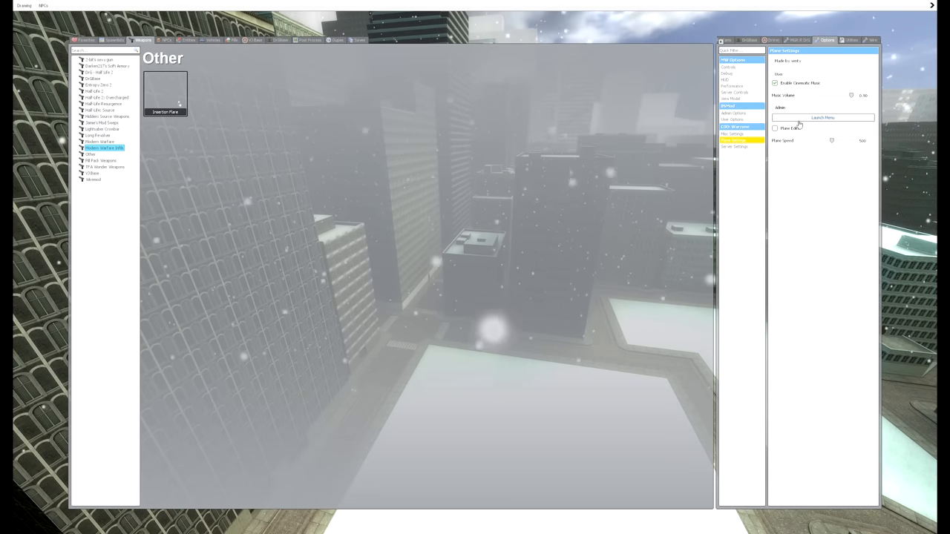
From the COD: Warzone server settings, bring up the plane intro cutscene chooser.
click(733, 145)
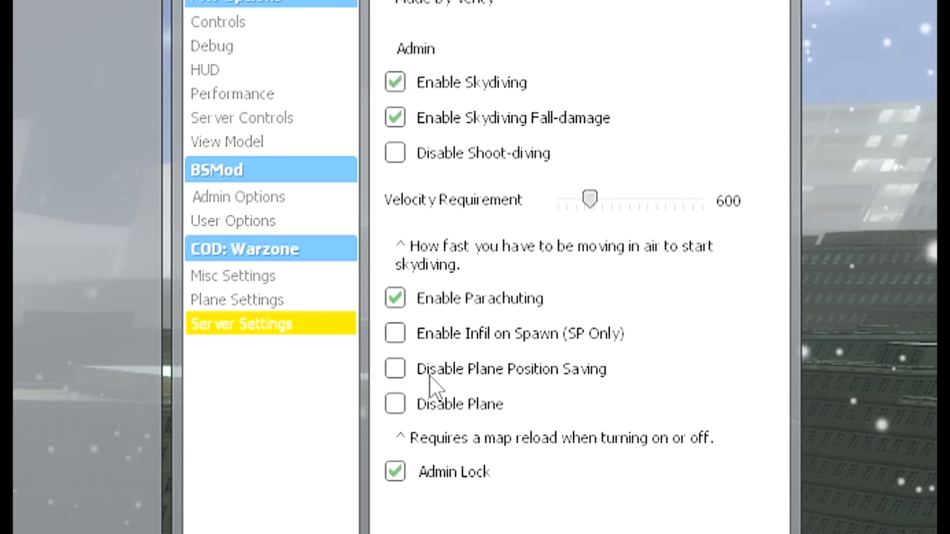
click(238, 300)
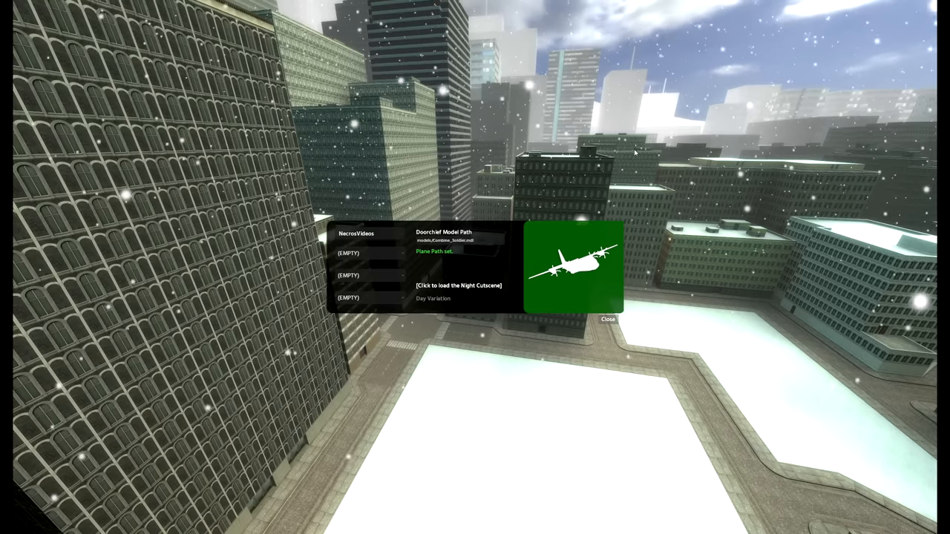
Load the Night Variation plane cutscene and start skydiving over the city.
click(372, 253)
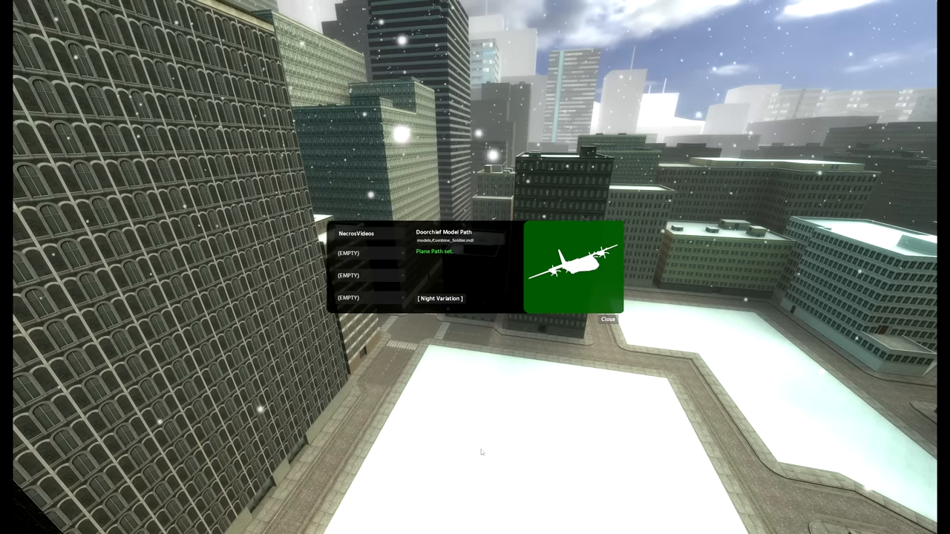
click(440, 299)
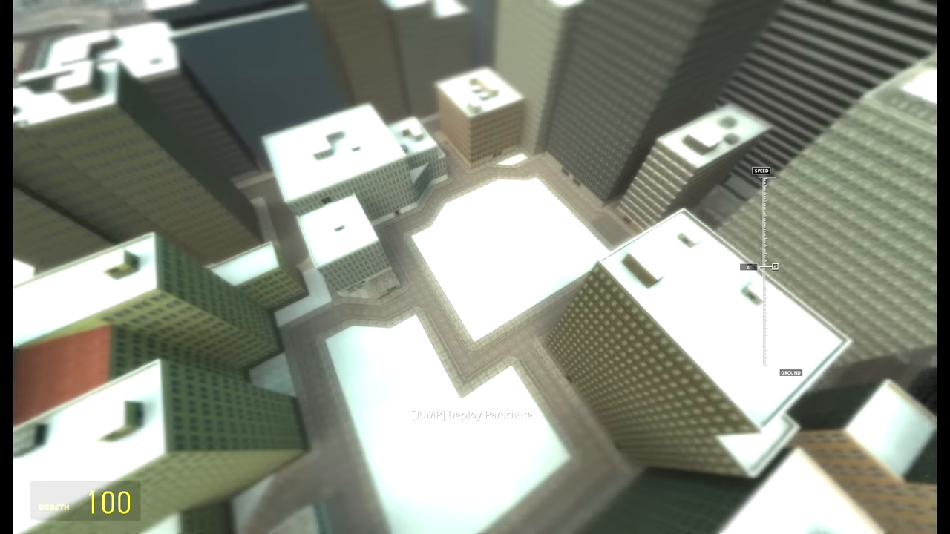
Deploy the parachute during the skydive and land in the city.
key(space)
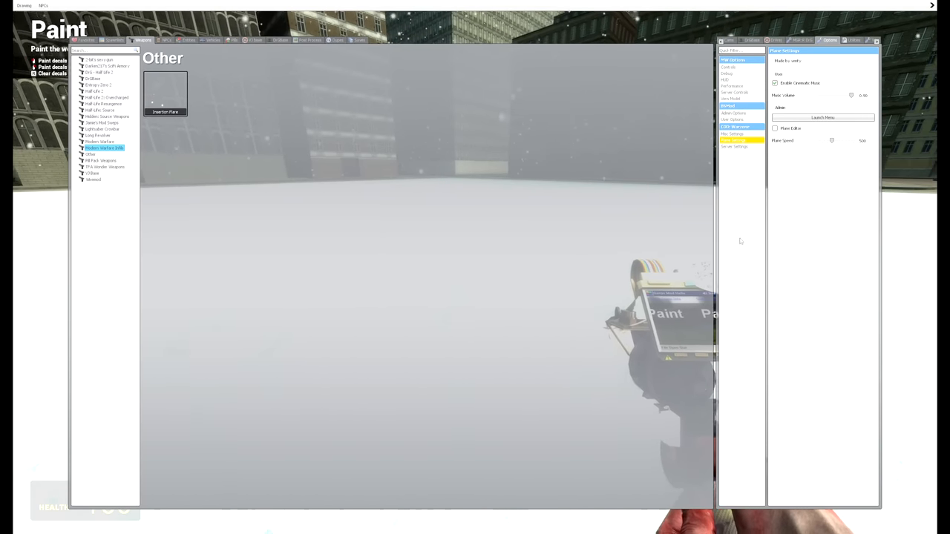
In the Plane Editor, set the cutscene position and flight path, rotating the plane with R, then confirm Plane Path set.
click(775, 128)
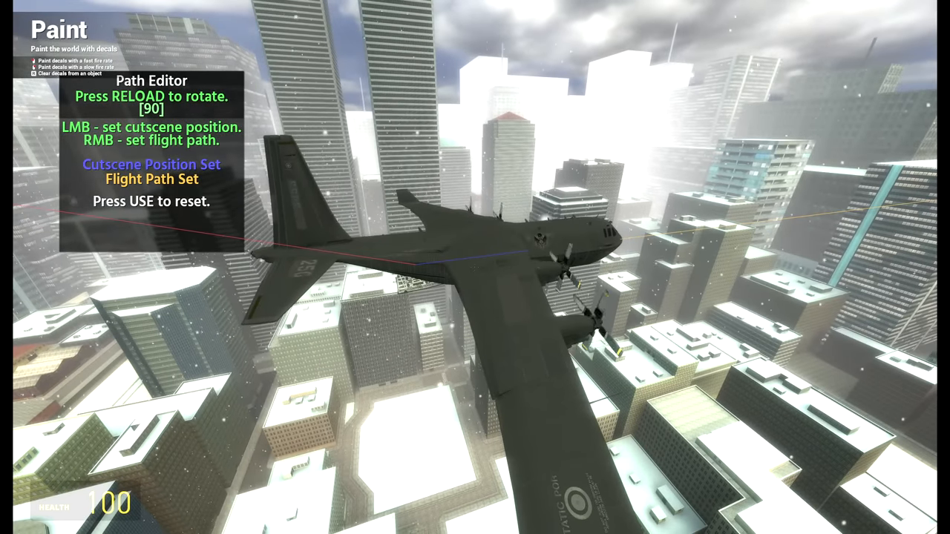
key(r)
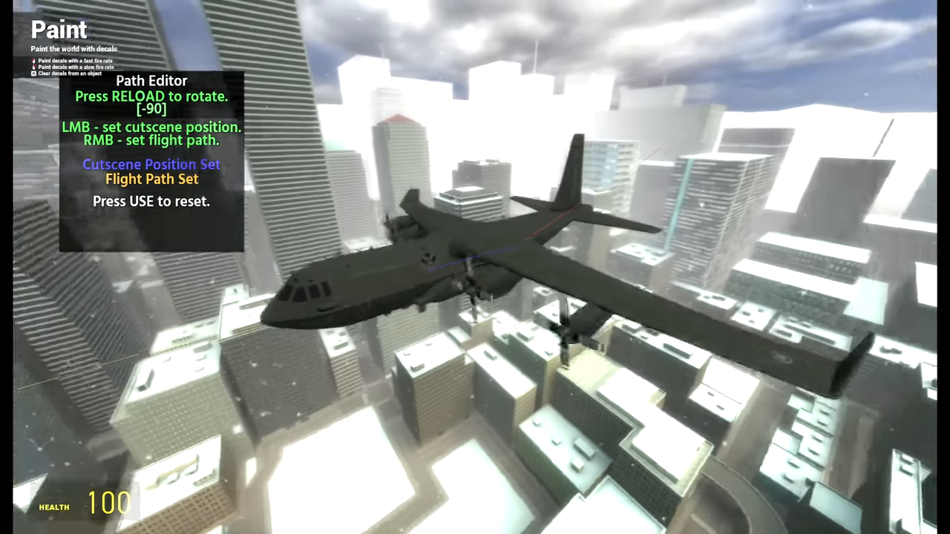
key(r)
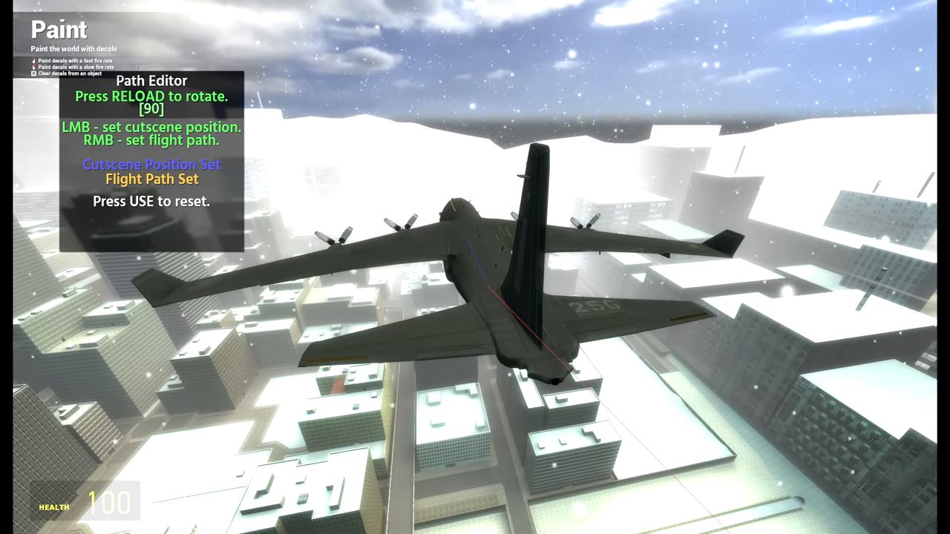
key(r)
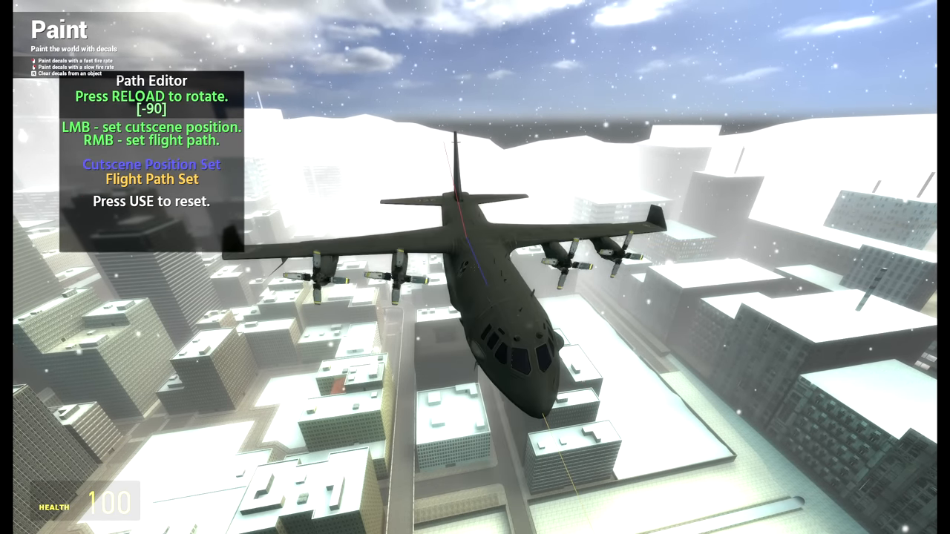
key(r)
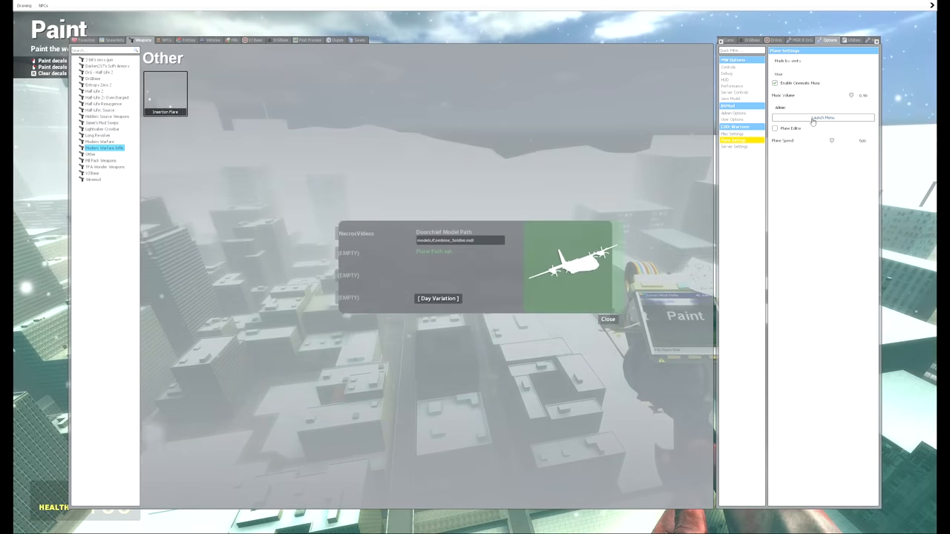
click(438, 297)
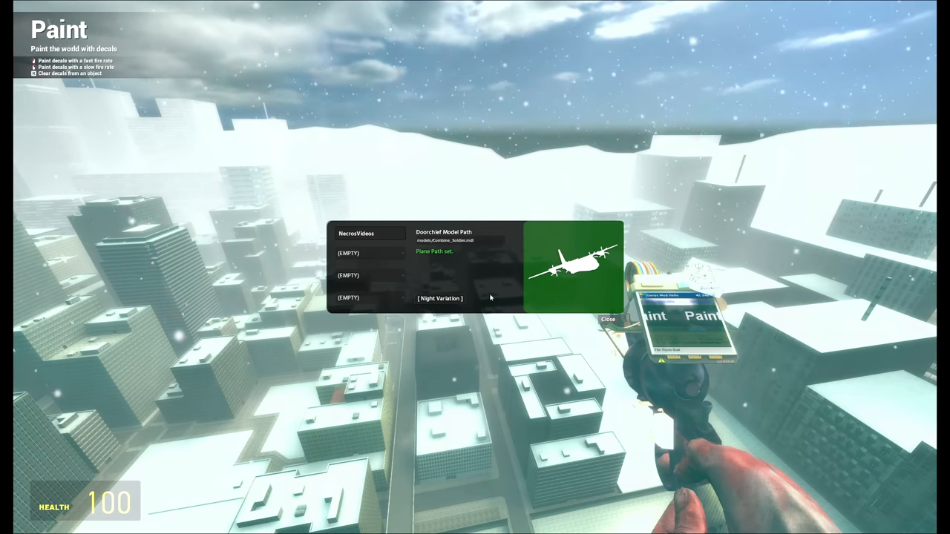